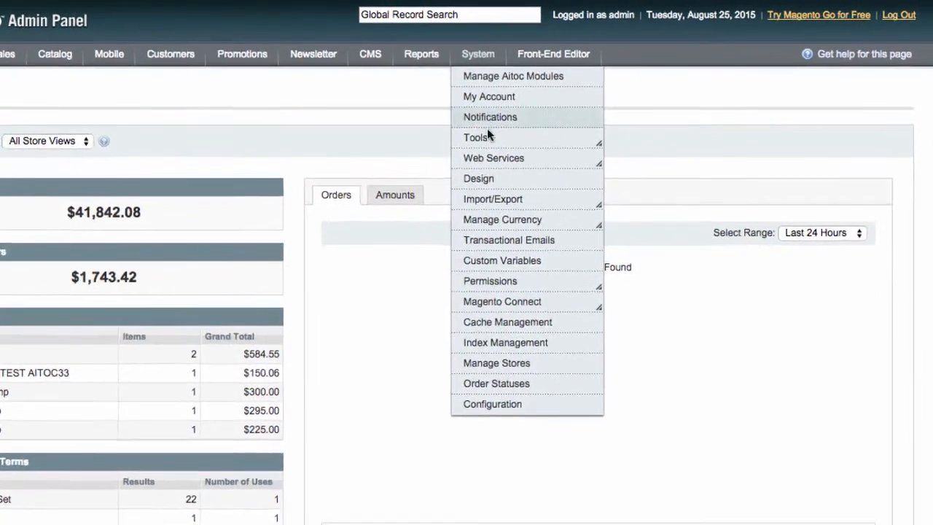
{"action": "mouse_move", "coordinate": [490, 300]}
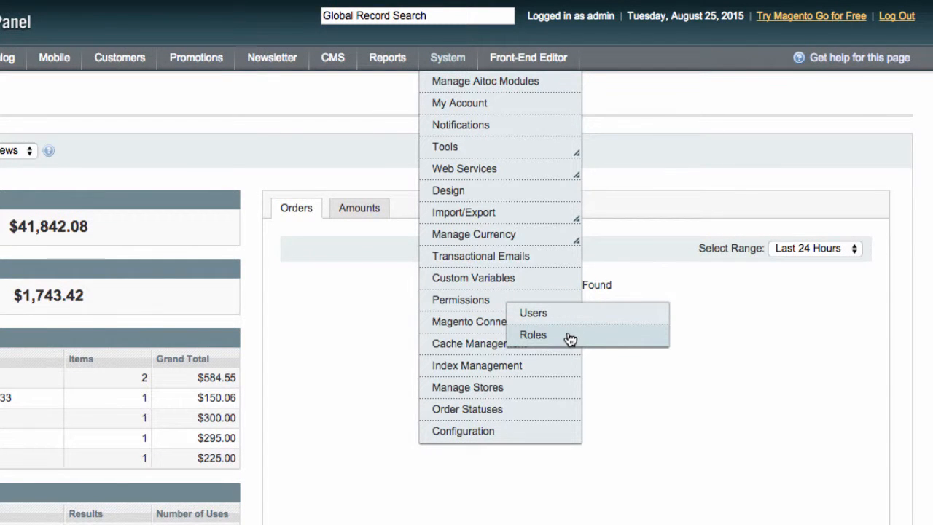
Step: Show the Roles list with the five existing admin roles
{"action": "left_click", "coordinate": [533, 334]}
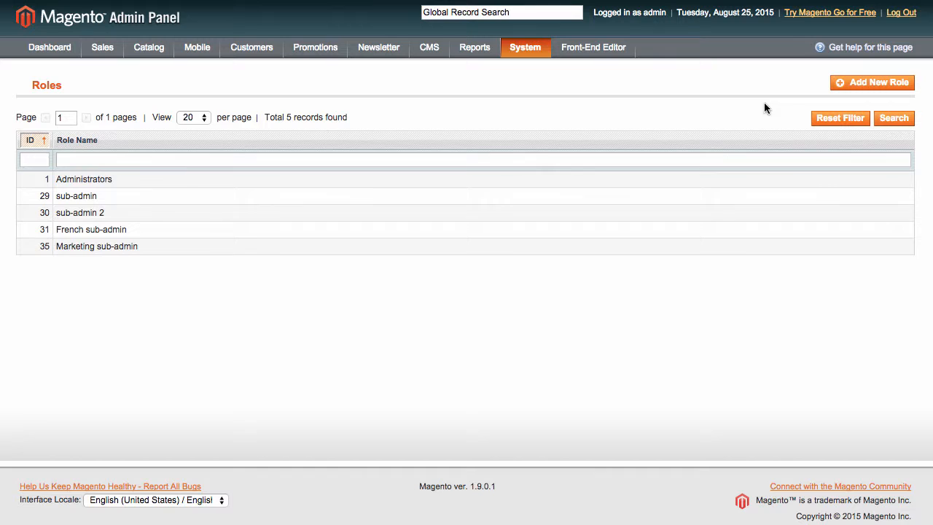
{"action": "mouse_move", "coordinate": [742, 112]}
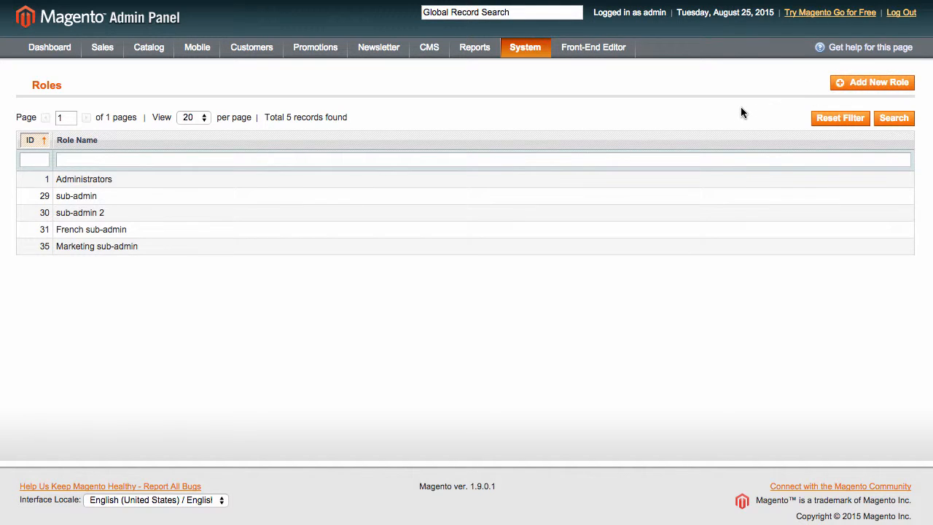
Step: Start a new role and name it 'Brand Manager'
{"action": "left_click", "coordinate": [872, 81]}
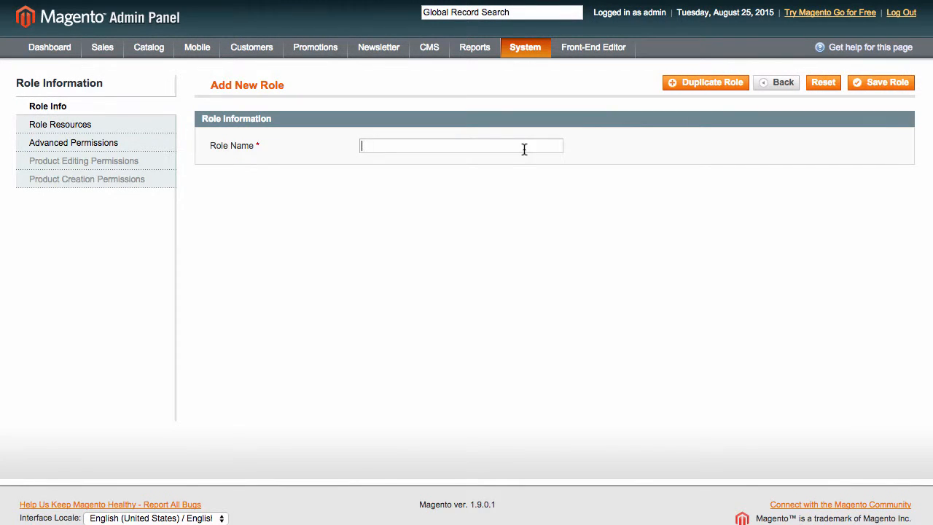
{"action": "type", "text": "Brand"}
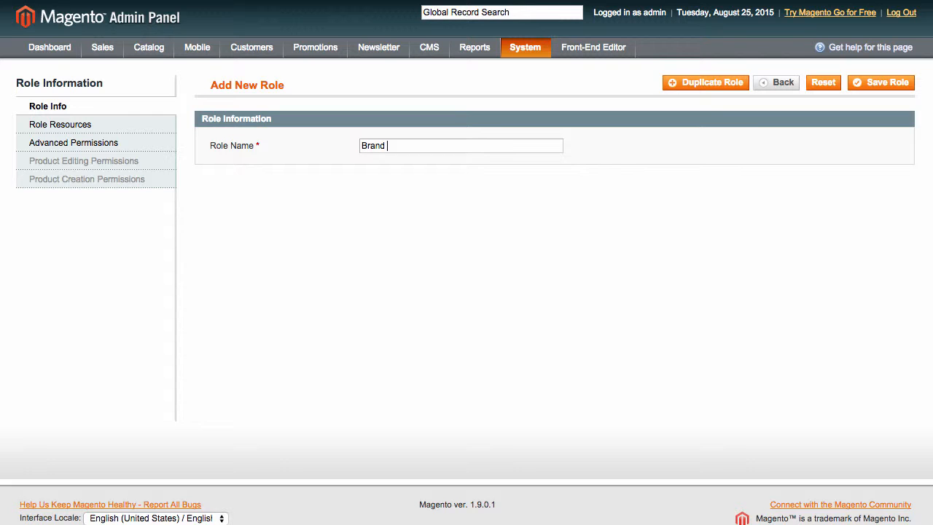
{"action": "type", "text": "Manager"}
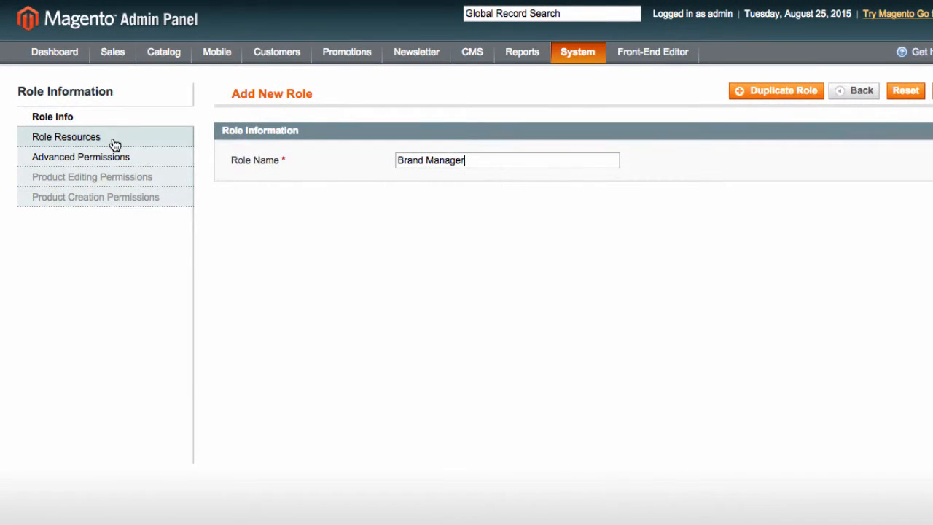
Step: In Role Resources, allow Catalog with Manage Products and Update Attributes
{"action": "left_click", "coordinate": [67, 137]}
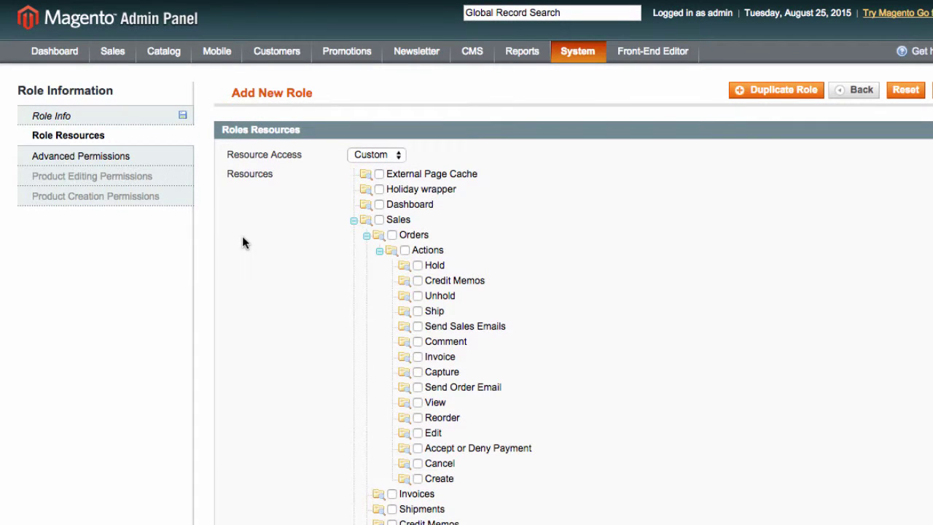
{"action": "scroll", "scroll_direction": "down", "scroll_amount": 3}
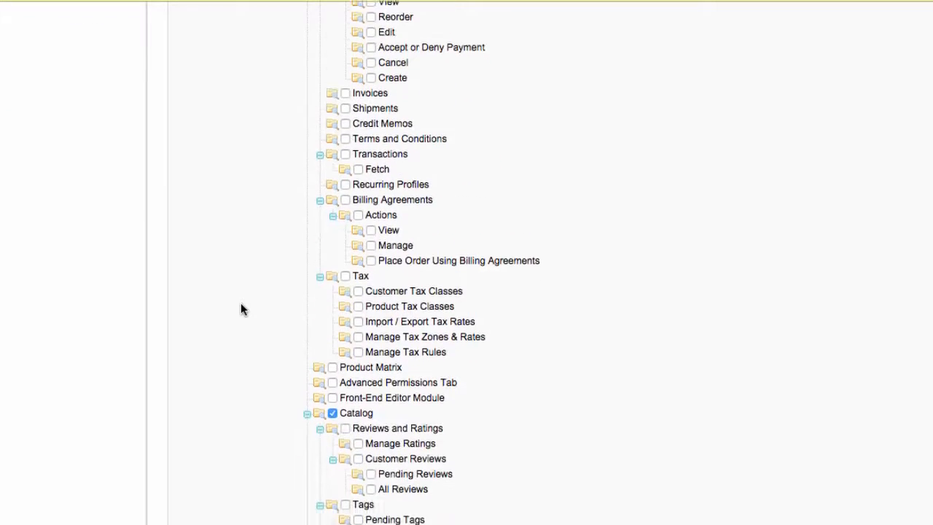
{"action": "scroll", "scroll_direction": "down", "scroll_amount": 3}
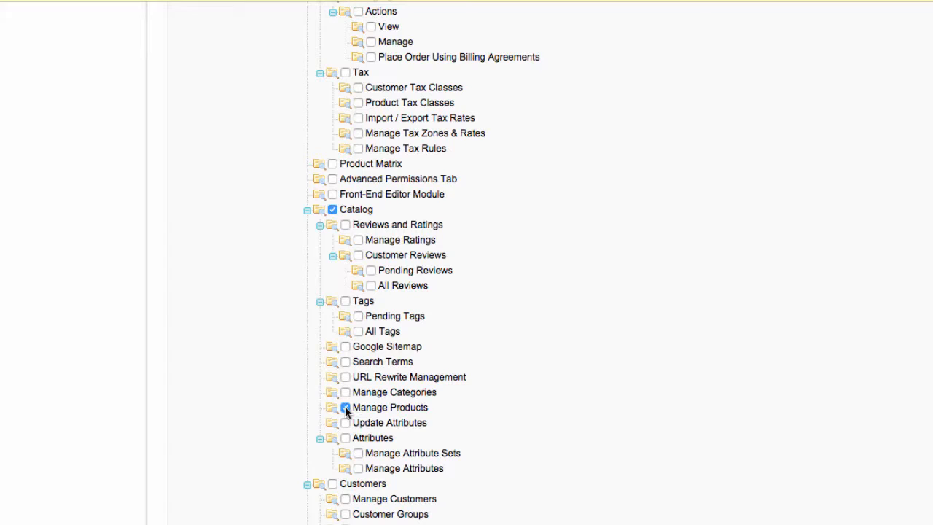
{"action": "left_click", "coordinate": [346, 408]}
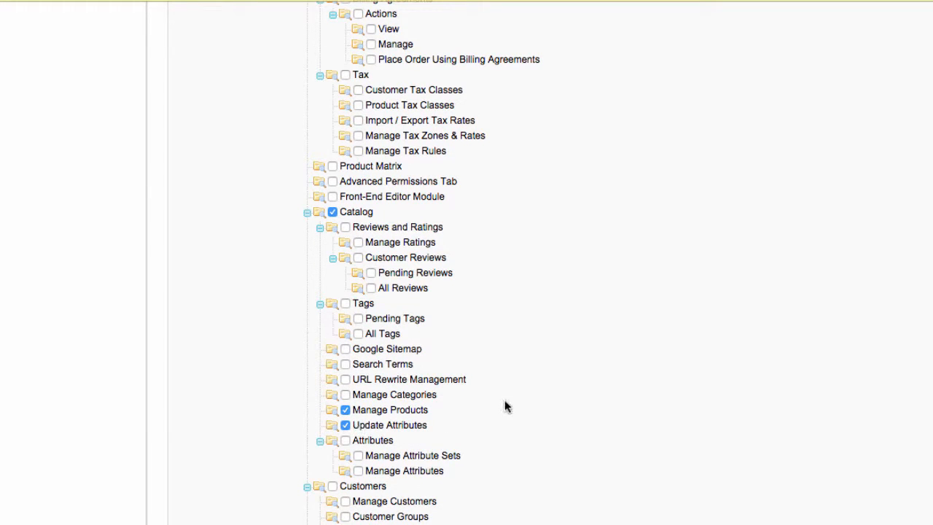
{"action": "mouse_move", "coordinate": [551, 405]}
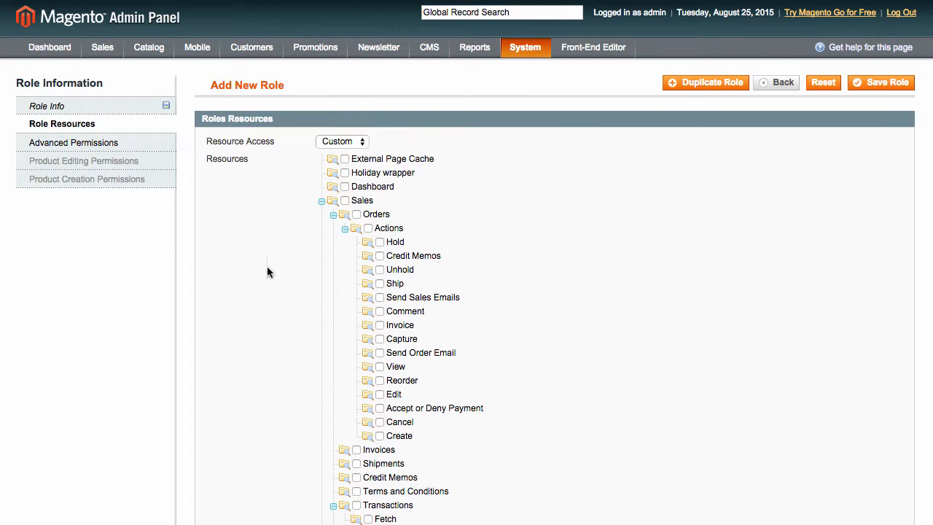
Step: Limit access by store view/category to Madison Island and Fantastic Bytes with only the Acer category
{"action": "left_click", "coordinate": [73, 143]}
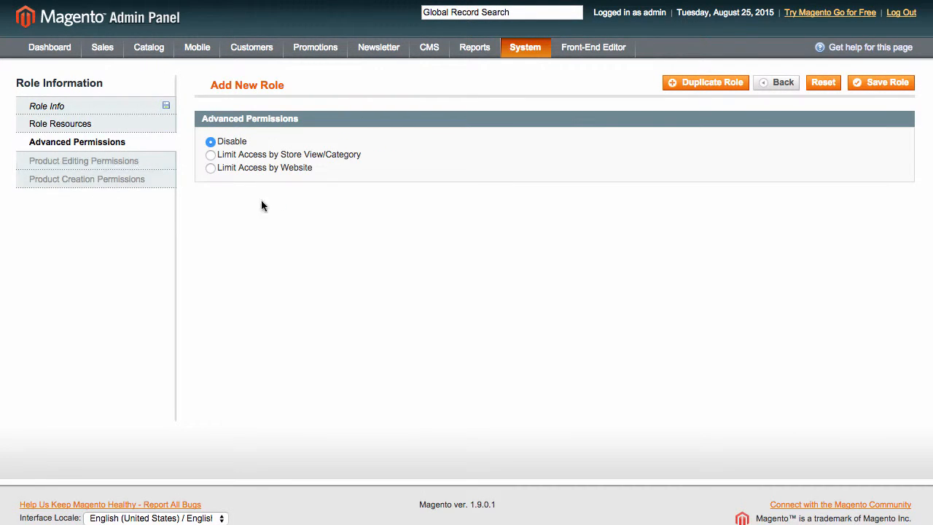
{"action": "left_click", "coordinate": [210, 155]}
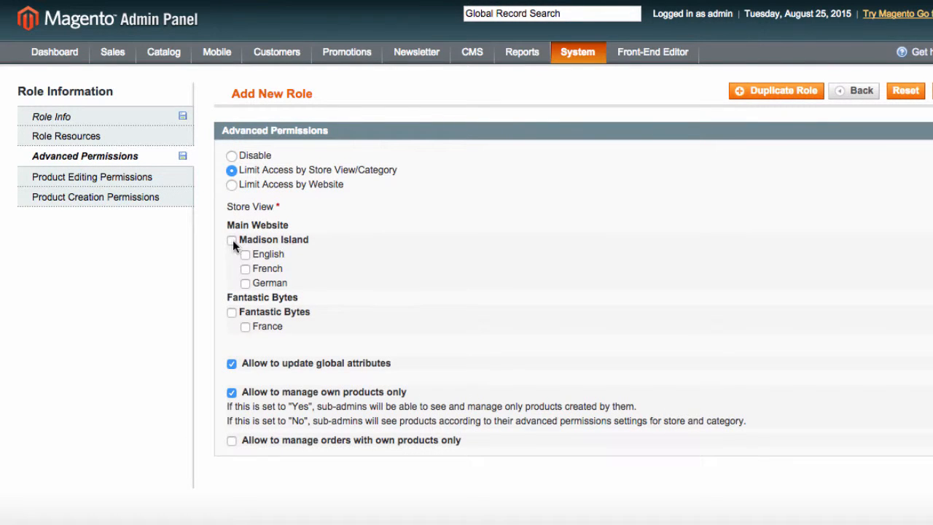
{"action": "left_click", "coordinate": [230, 239]}
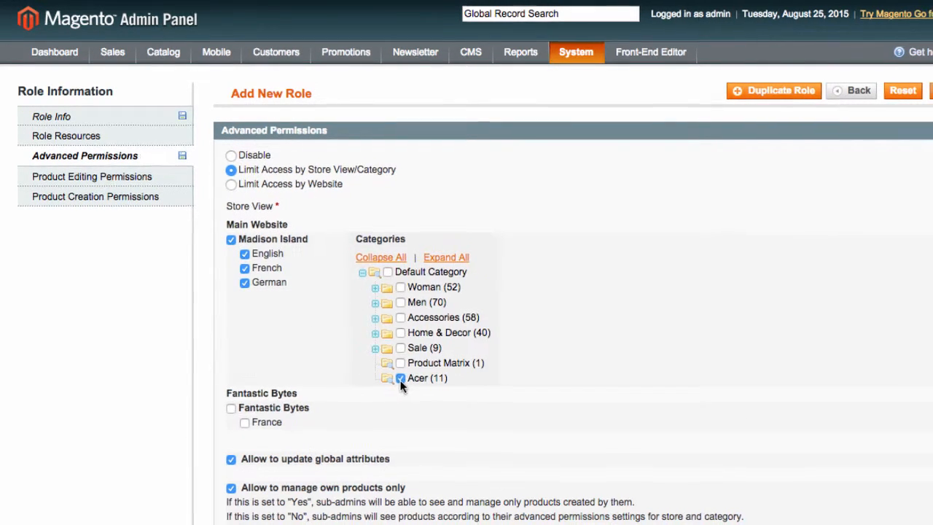
{"action": "left_click", "coordinate": [231, 408]}
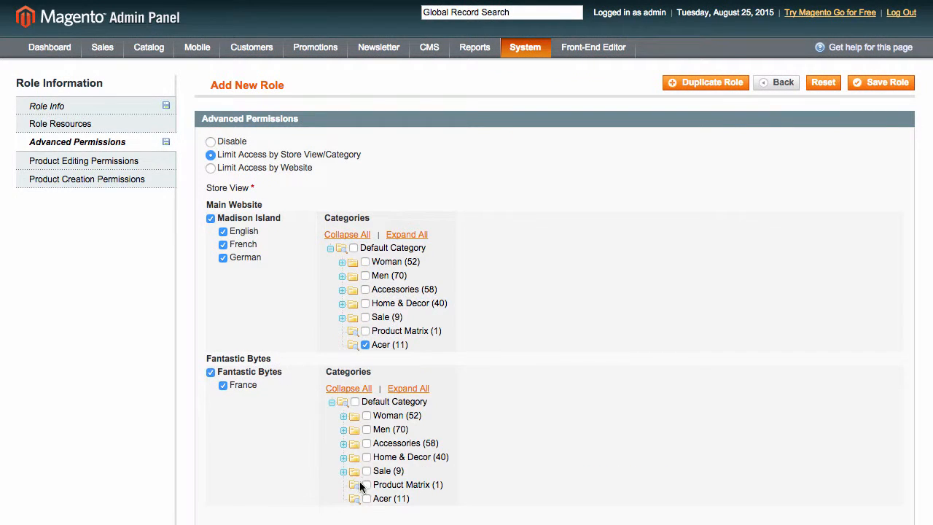
{"action": "left_click", "coordinate": [364, 499]}
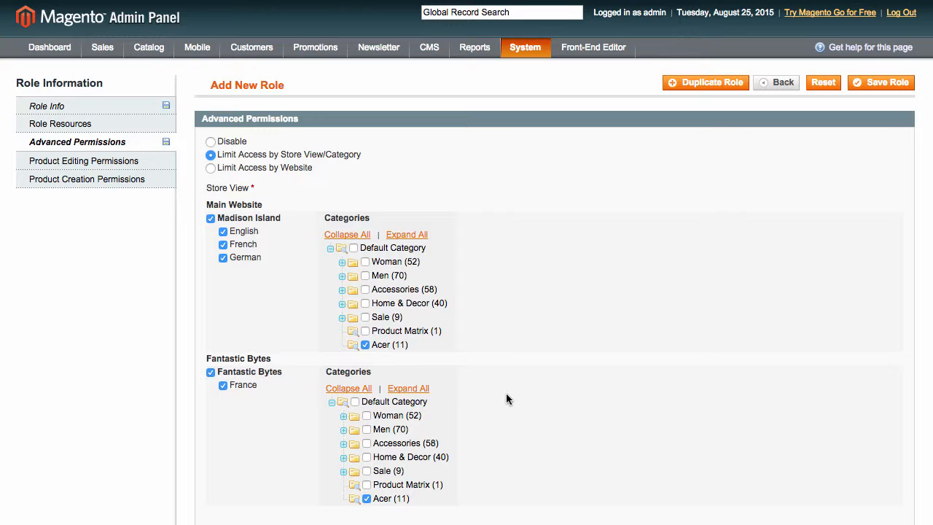
{"action": "scroll", "scroll_direction": "down", "scroll_amount": 3}
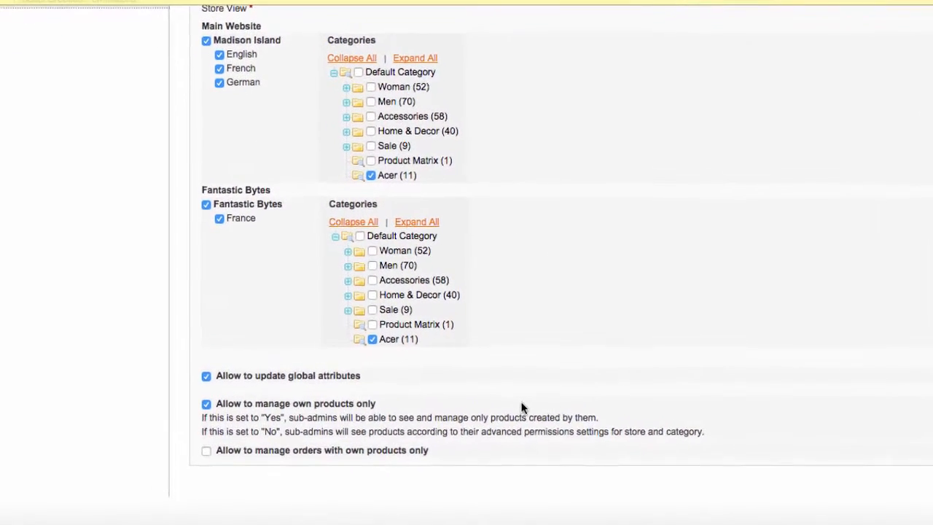
{"action": "scroll", "scroll_direction": "down", "scroll_amount": 3}
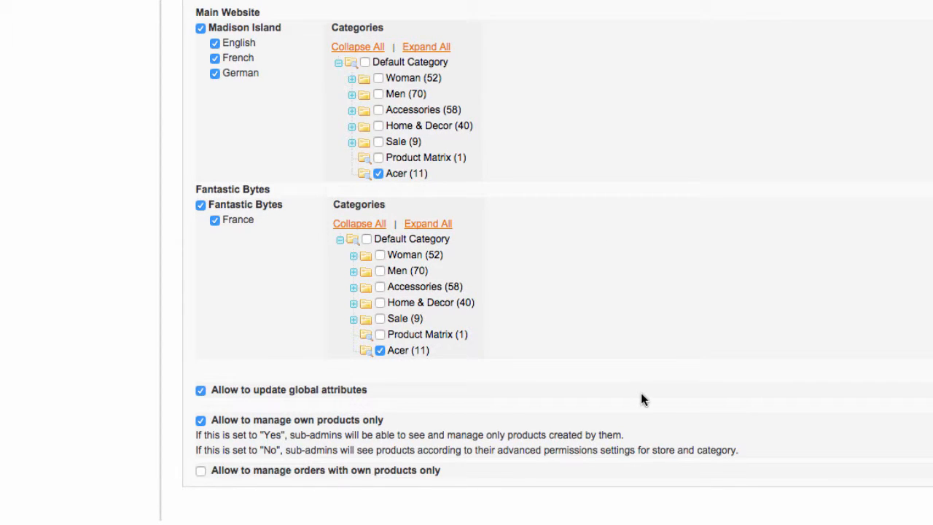
{"action": "scroll", "scroll_direction": "up", "scroll_amount": 3}
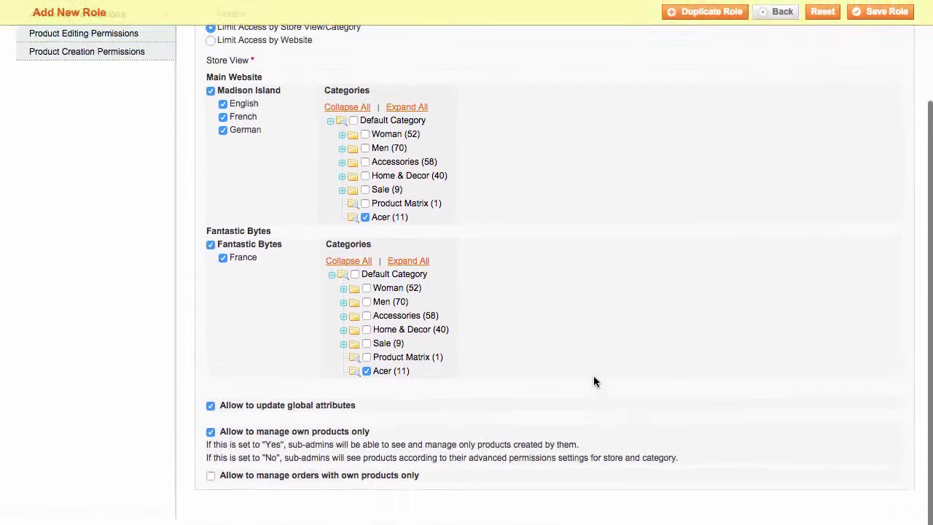
{"action": "scroll", "scroll_direction": "up", "scroll_amount": 3}
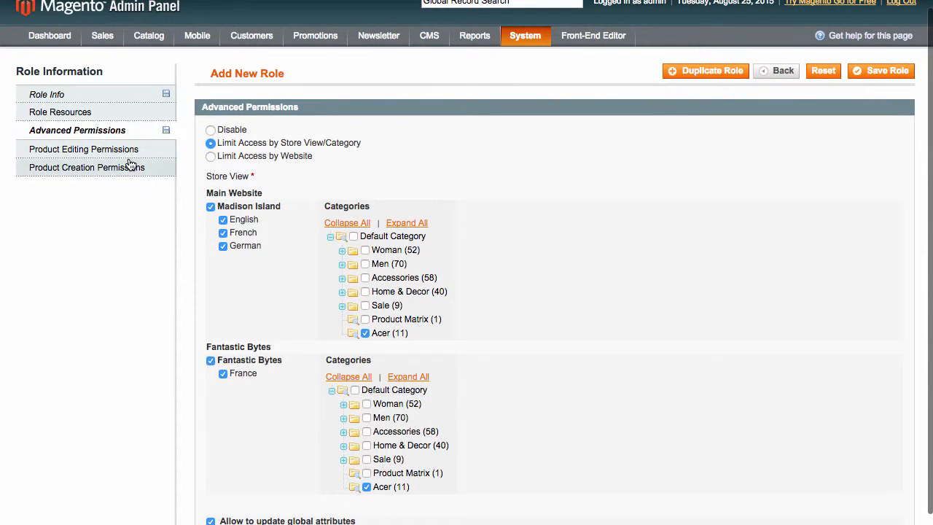
Step: Hide the Inventory product tab for this role
{"action": "left_click", "coordinate": [83, 148]}
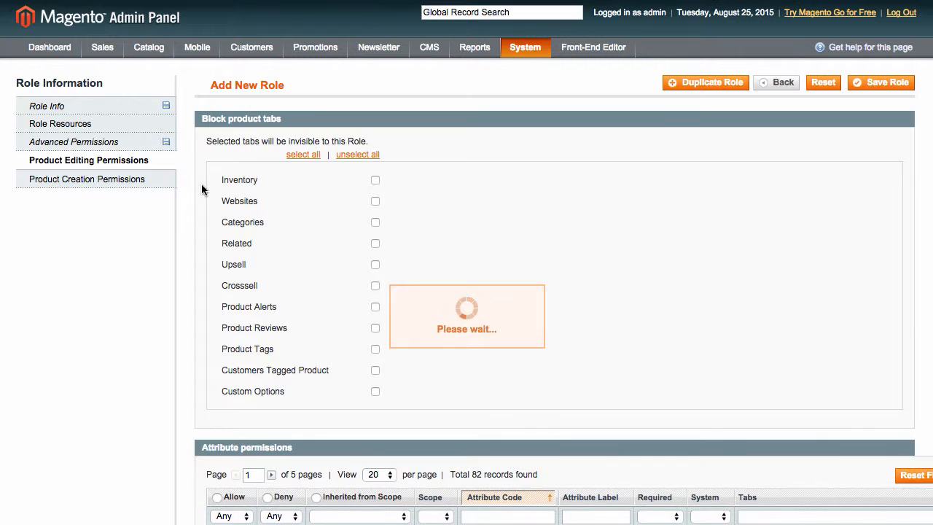
{"action": "left_click", "coordinate": [375, 181]}
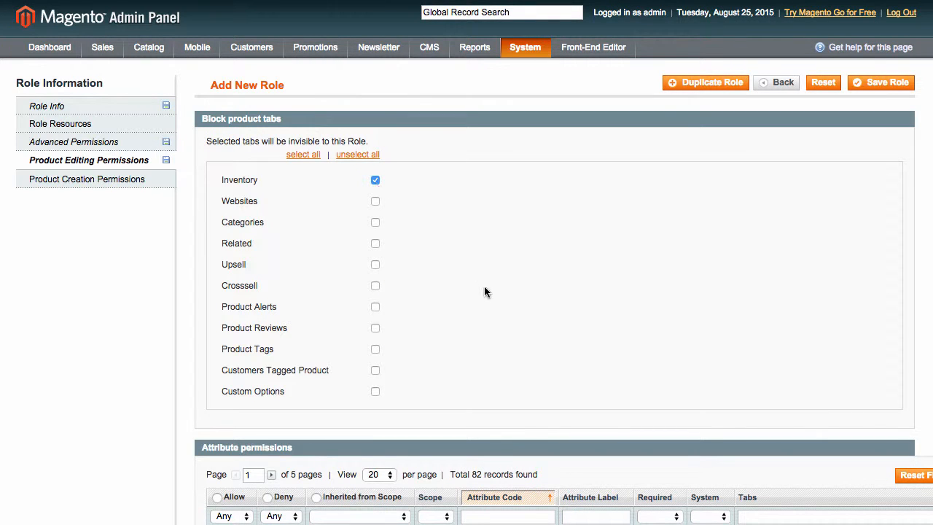
{"action": "scroll", "scroll_direction": "down", "scroll_amount": 3}
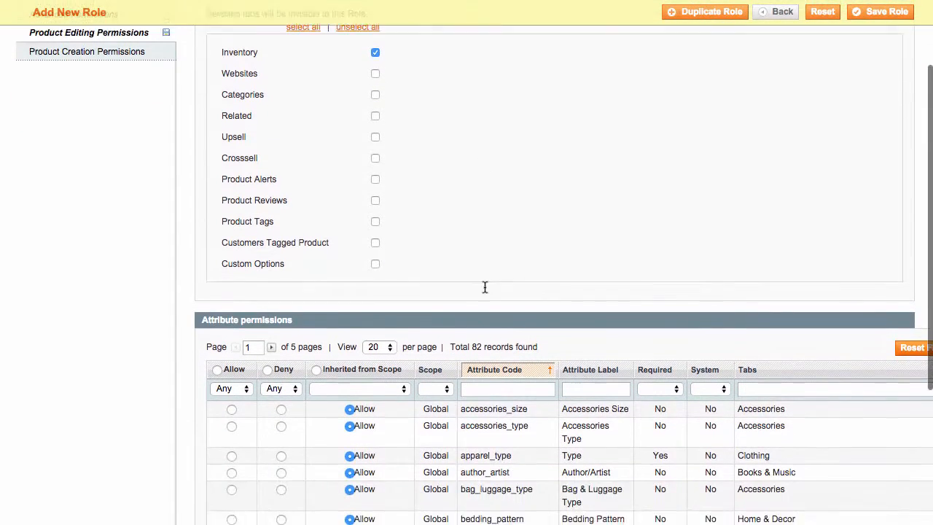
{"action": "scroll", "scroll_direction": "down", "scroll_amount": 3}
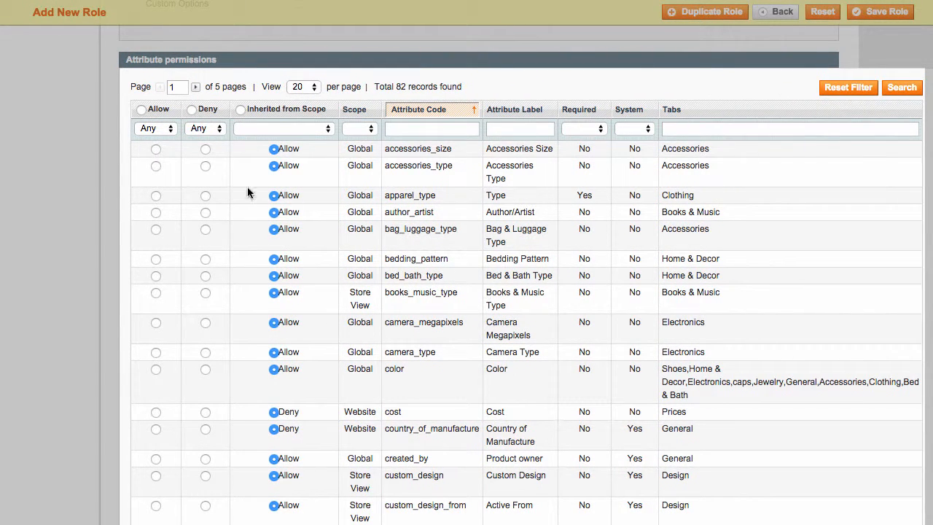
Step: Deny the accessories_type attribute, allow author_artist, and review Product Creation Permissions
{"action": "left_click", "coordinate": [204, 166]}
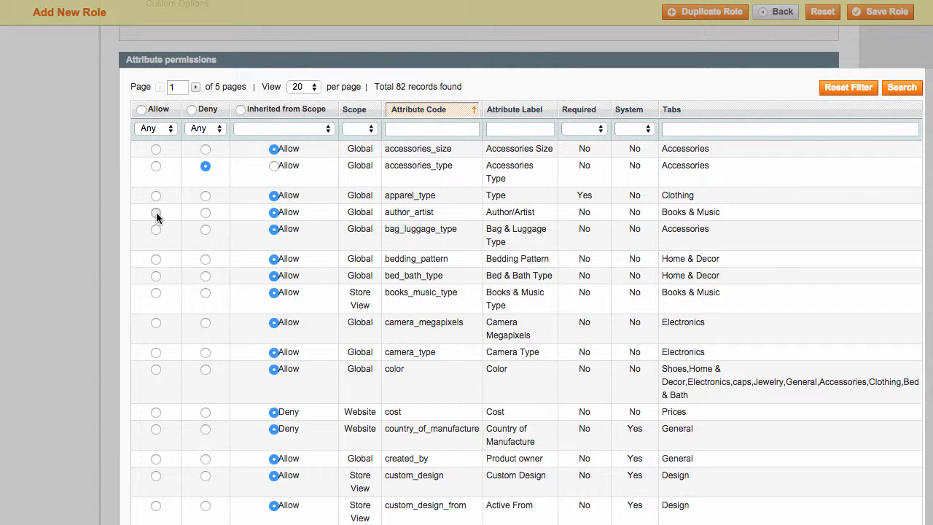
{"action": "left_click", "coordinate": [154, 212]}
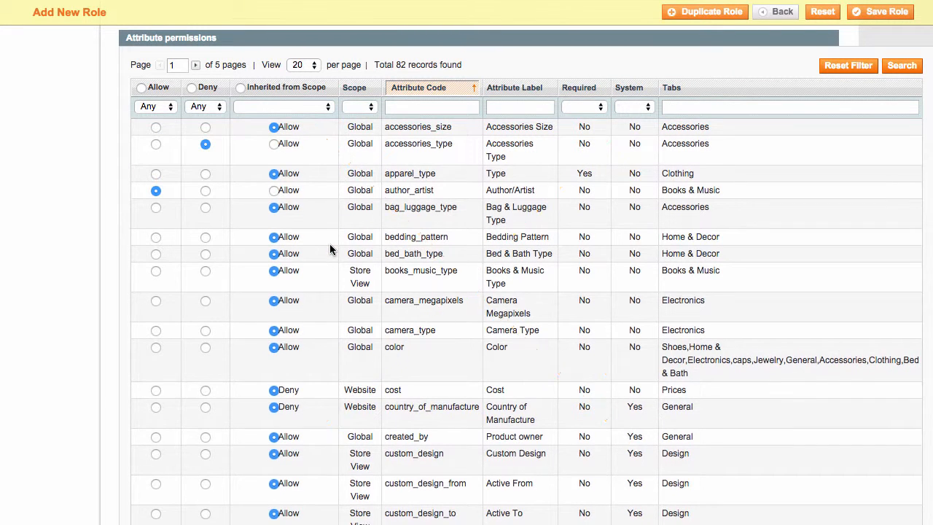
{"action": "scroll", "scroll_direction": "up", "scroll_amount": 3}
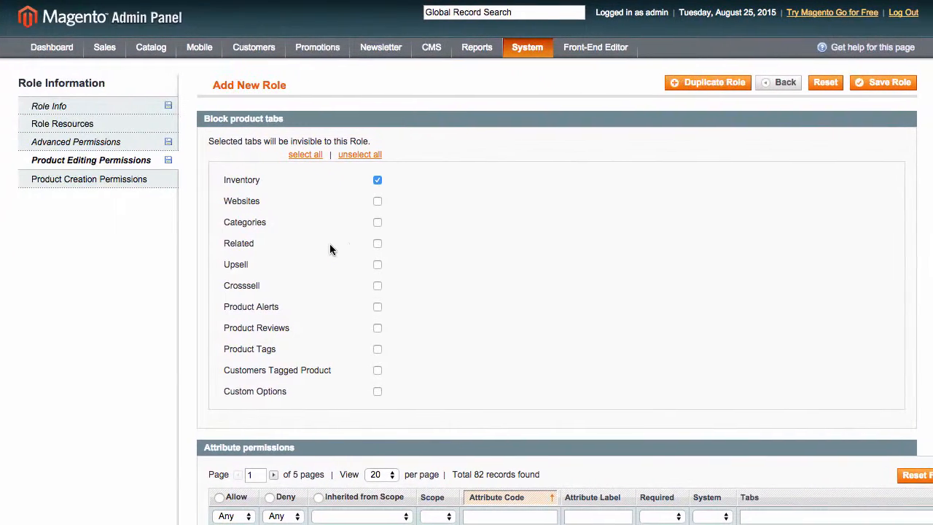
{"action": "left_click", "coordinate": [88, 178]}
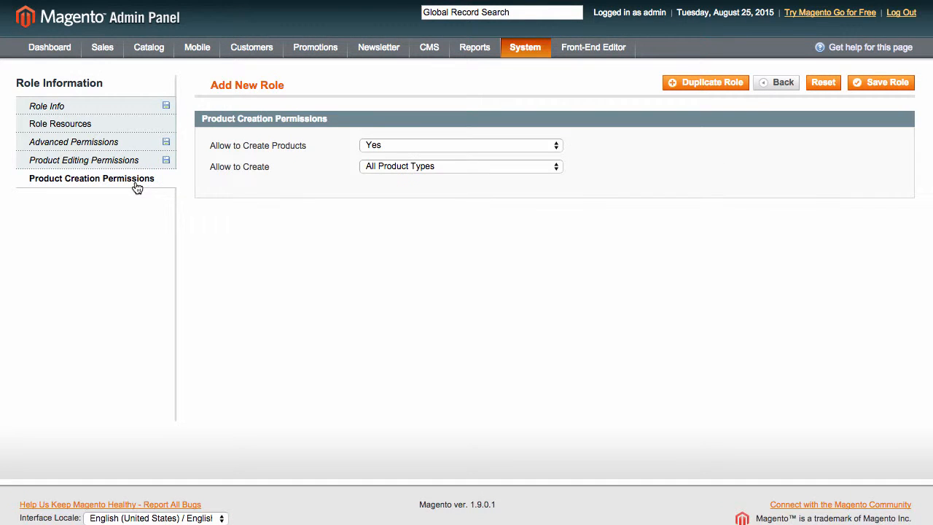
{"action": "mouse_move", "coordinate": [365, 267]}
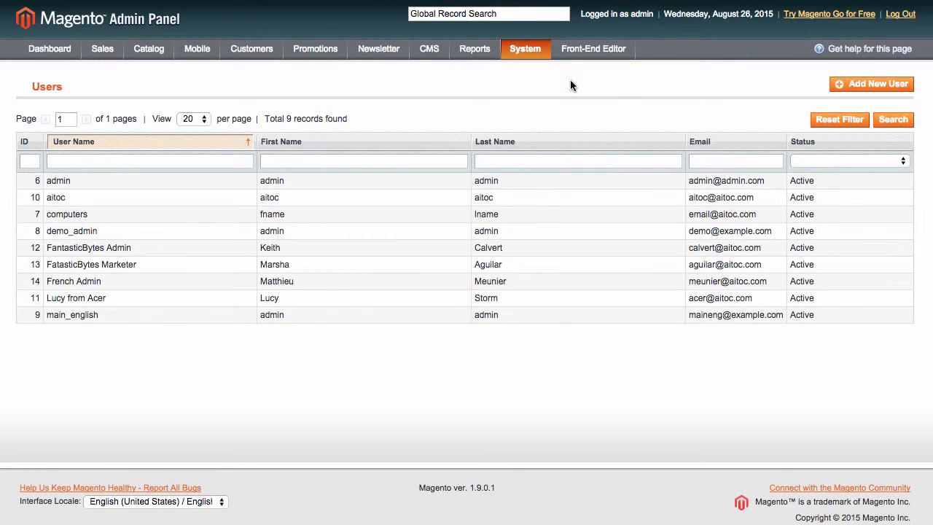
Step: Log out of the administrator account to reach the login form
{"action": "left_click", "coordinate": [525, 49]}
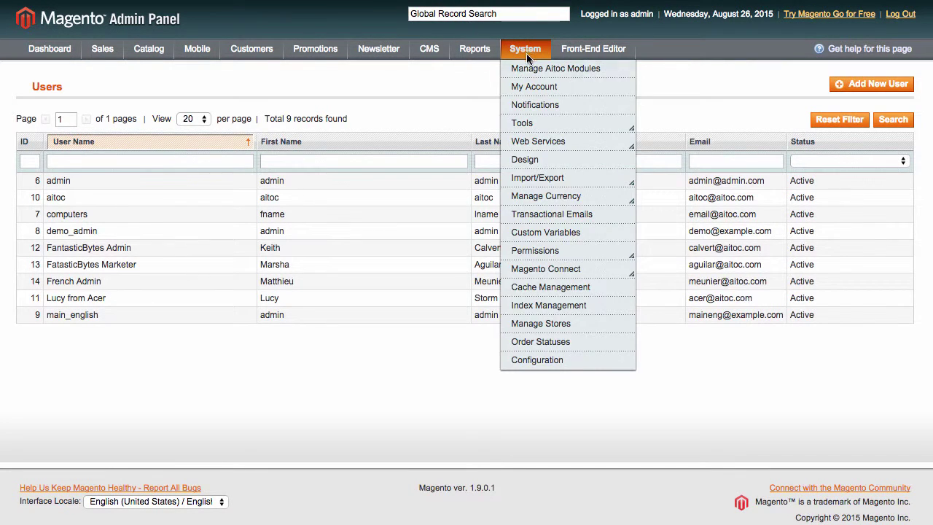
{"action": "mouse_move", "coordinate": [535, 250]}
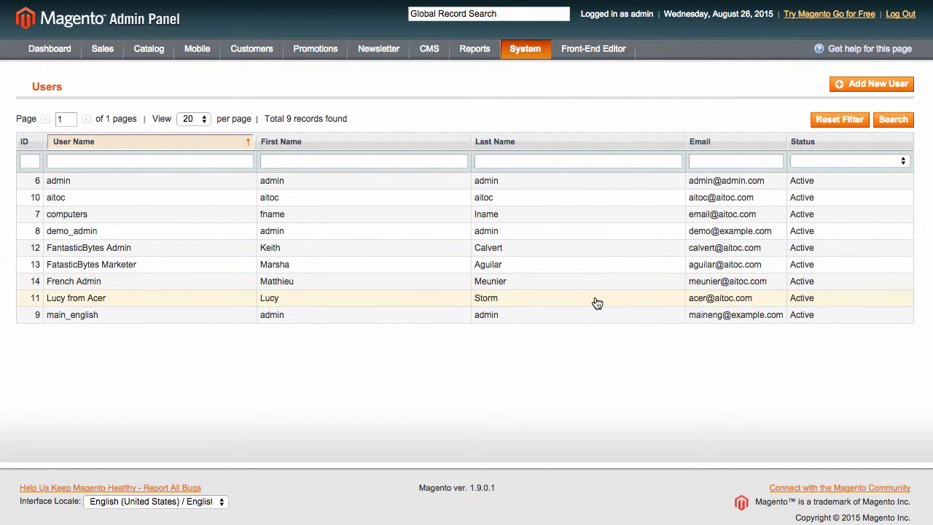
{"action": "left_click", "coordinate": [900, 13]}
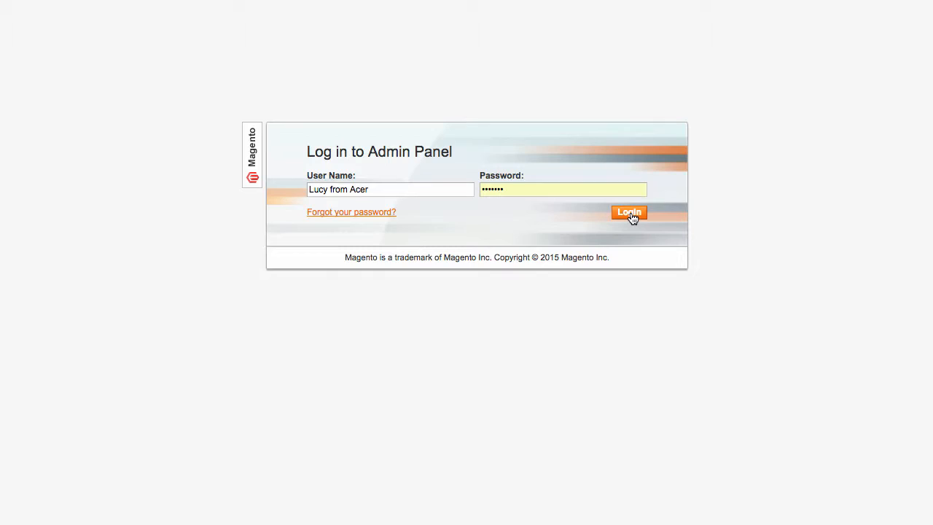
Step: Sign in as the Lucy from Acer sub-admin and view her restricted Manage Products list
{"action": "left_click", "coordinate": [628, 213]}
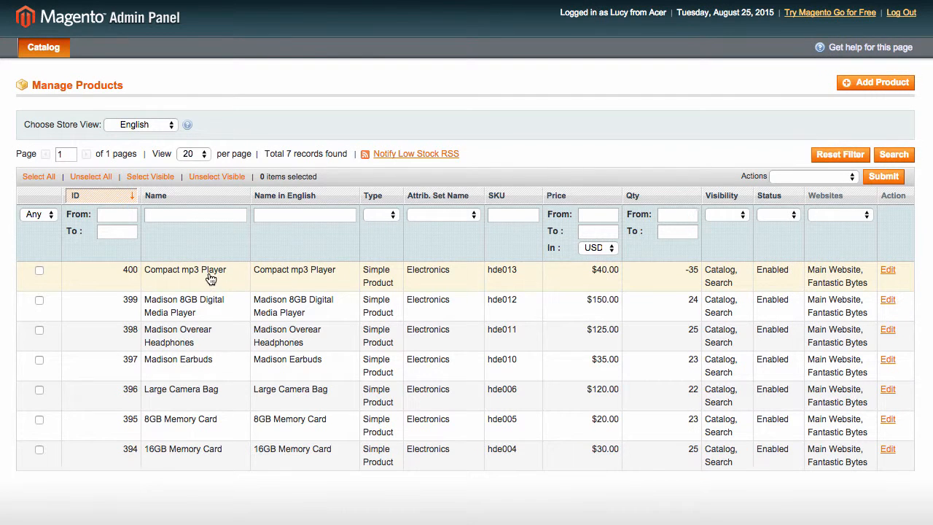
{"action": "left_click", "coordinate": [888, 270]}
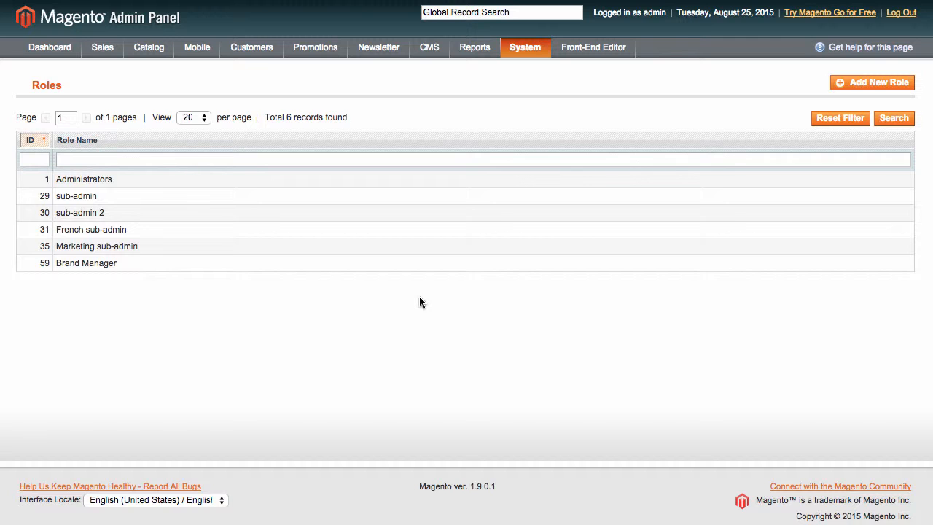
{"action": "mouse_move", "coordinate": [420, 268]}
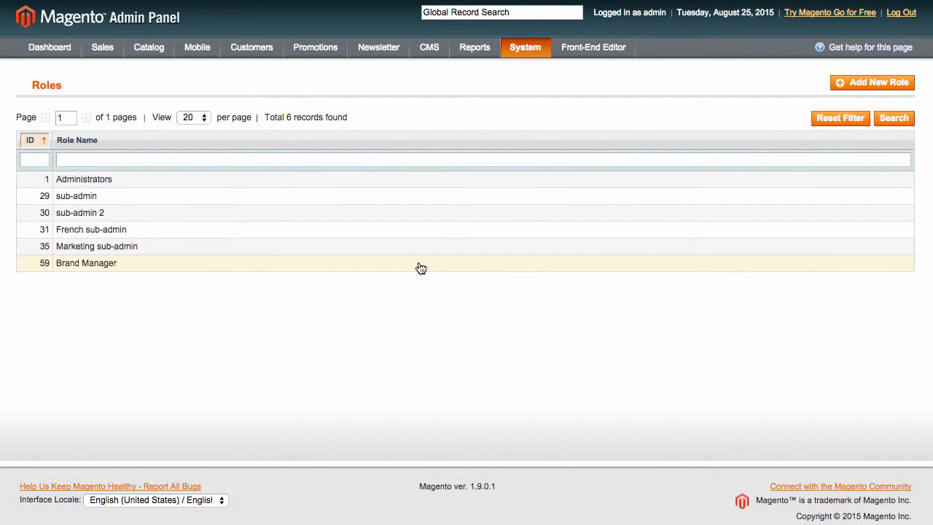
Step: Start another new role with an empty Role Info form
{"action": "left_click", "coordinate": [86, 262]}
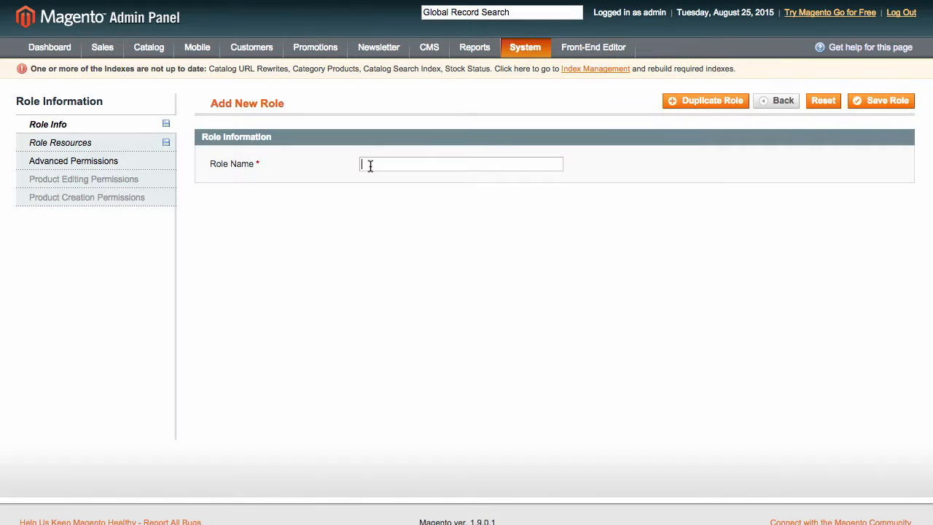
Step: Name the role 'website admin' and grant it all resources
{"action": "type", "text": "website"}
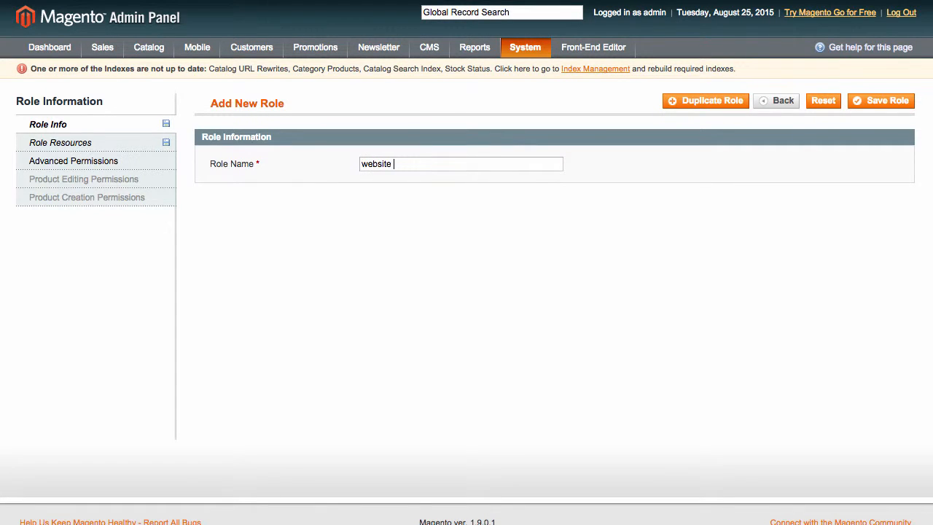
{"action": "type", "text": "admin"}
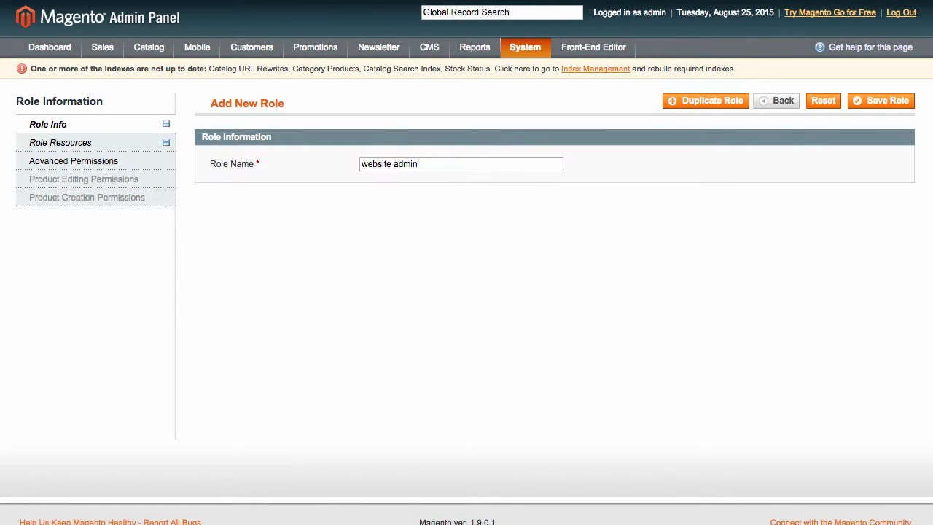
{"action": "left_click", "coordinate": [61, 143]}
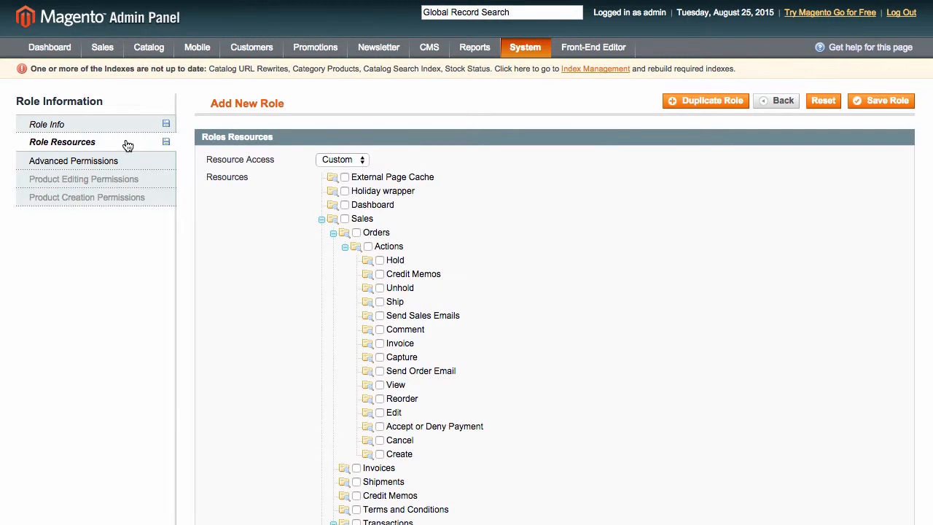
{"action": "left_click", "coordinate": [343, 159]}
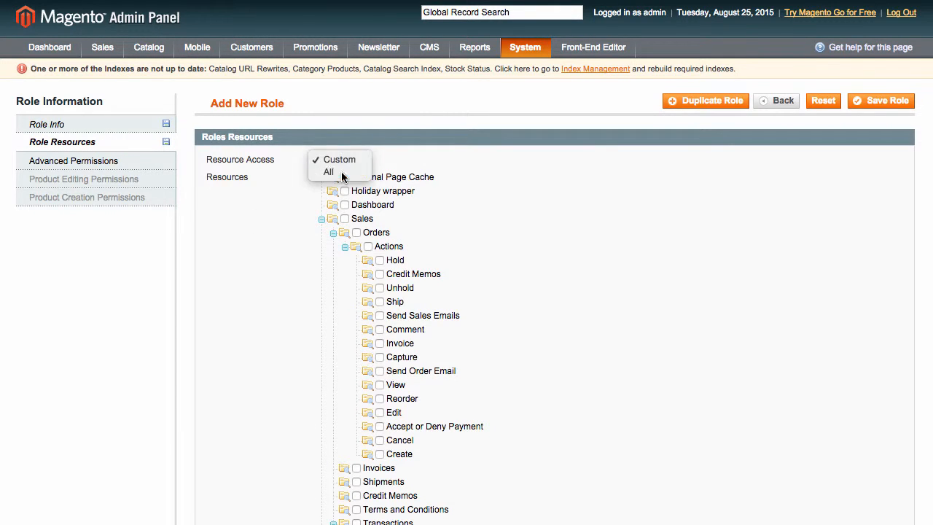
{"action": "left_click", "coordinate": [328, 172]}
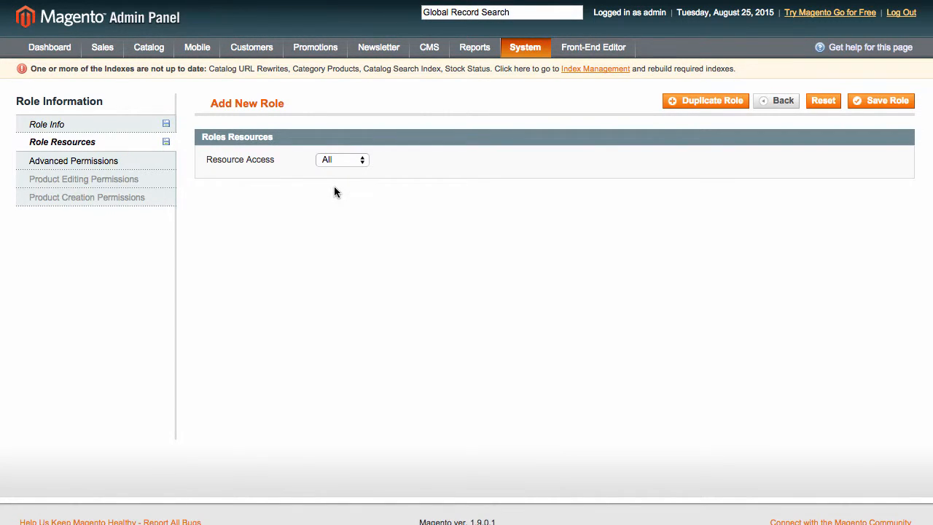
Step: Limit access by website to Fantastic Bytes and uncheck 'manage own products only'
{"action": "left_click", "coordinate": [73, 160]}
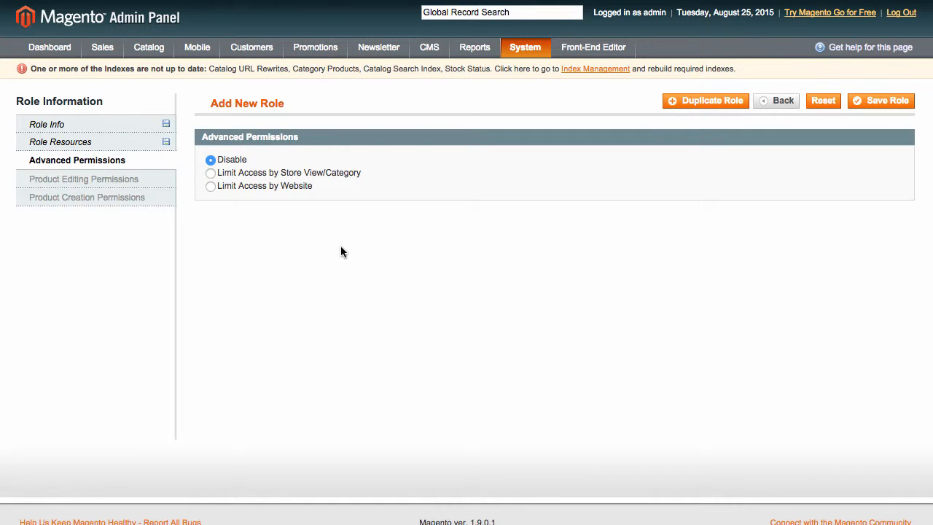
{"action": "left_click", "coordinate": [209, 187]}
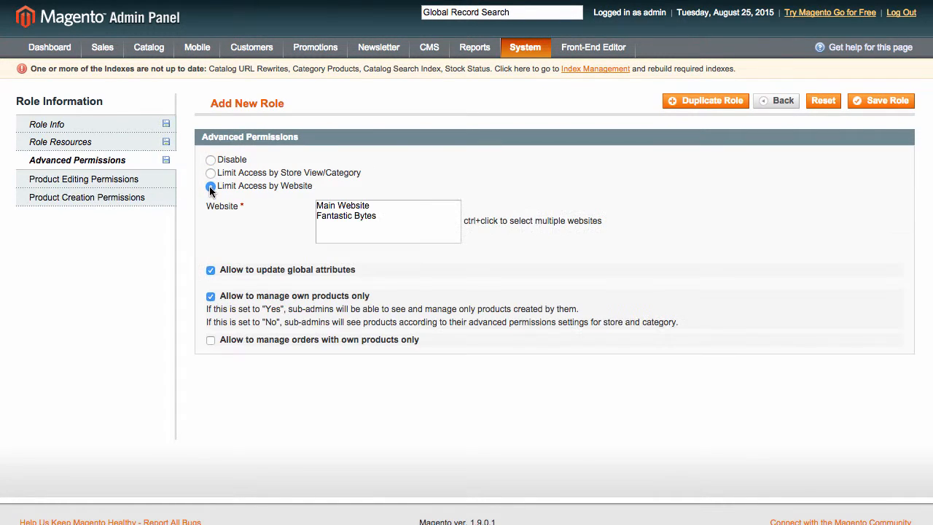
{"action": "left_click", "coordinate": [347, 215]}
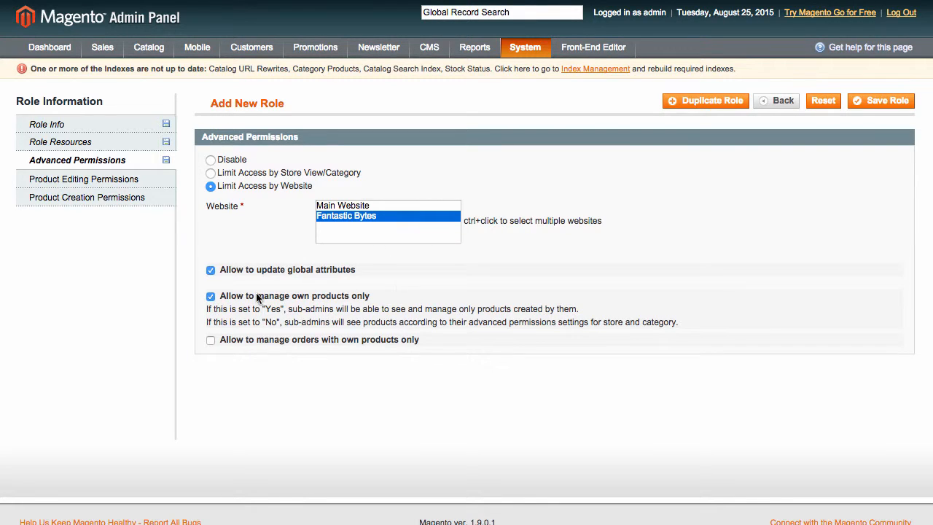
{"action": "left_click", "coordinate": [210, 296]}
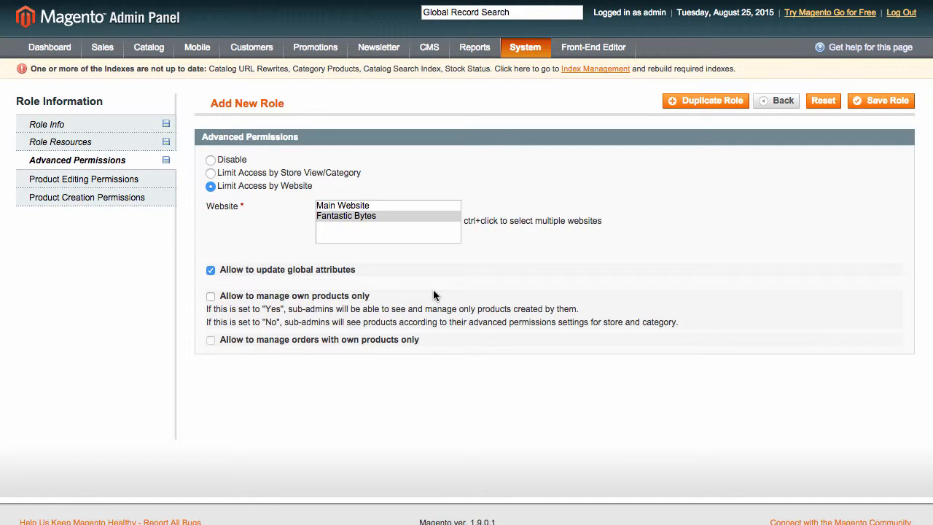
{"action": "mouse_move", "coordinate": [479, 288]}
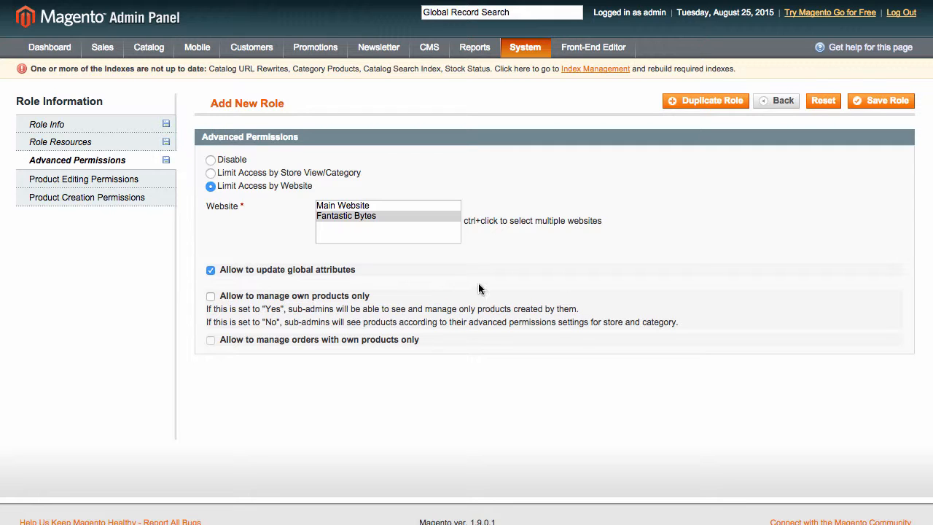
{"action": "mouse_move", "coordinate": [764, 228]}
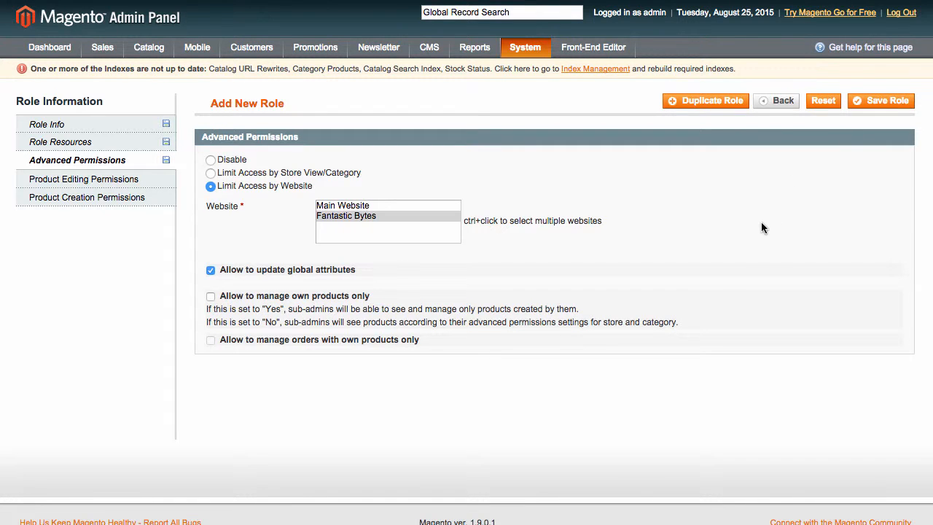
{"action": "left_click", "coordinate": [61, 141]}
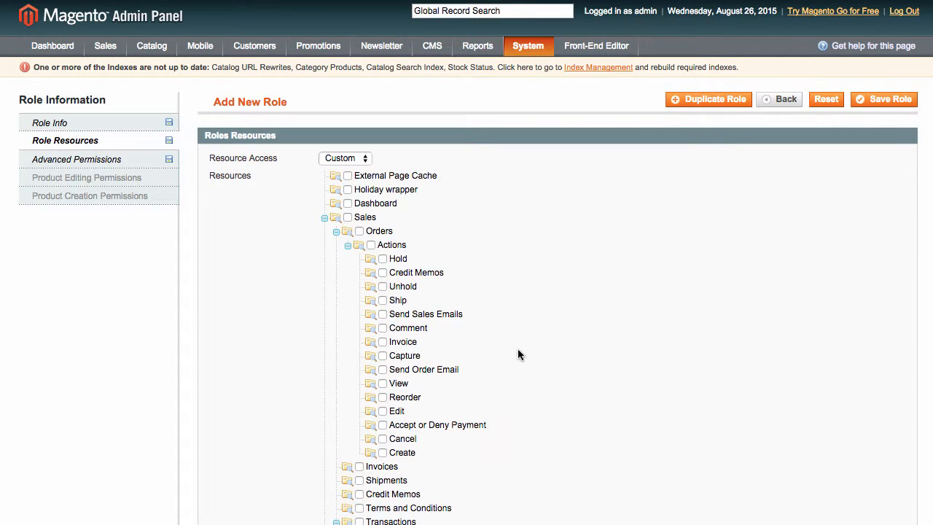
Step: Review the Role Resources tree and return to the Advanced Permissions settings
{"action": "scroll", "scroll_direction": "down", "scroll_amount": 3}
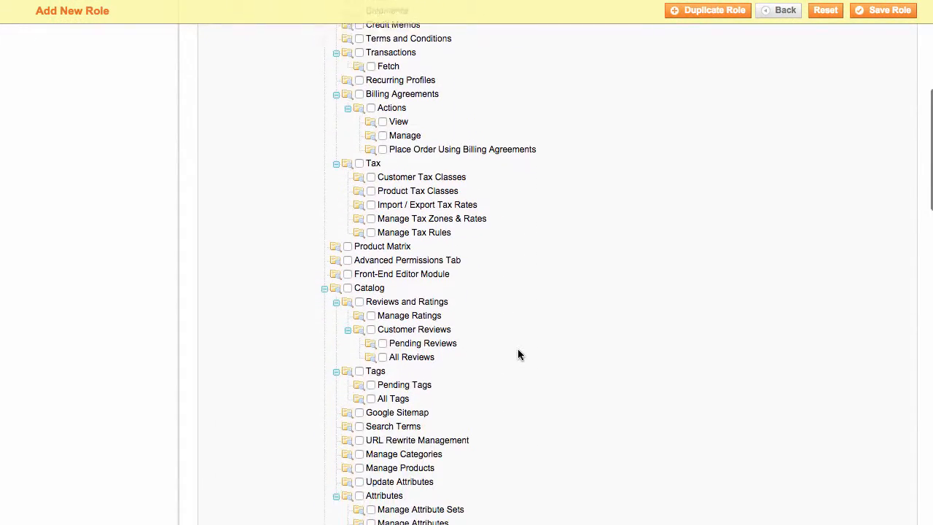
{"action": "scroll", "scroll_direction": "down", "scroll_amount": 3}
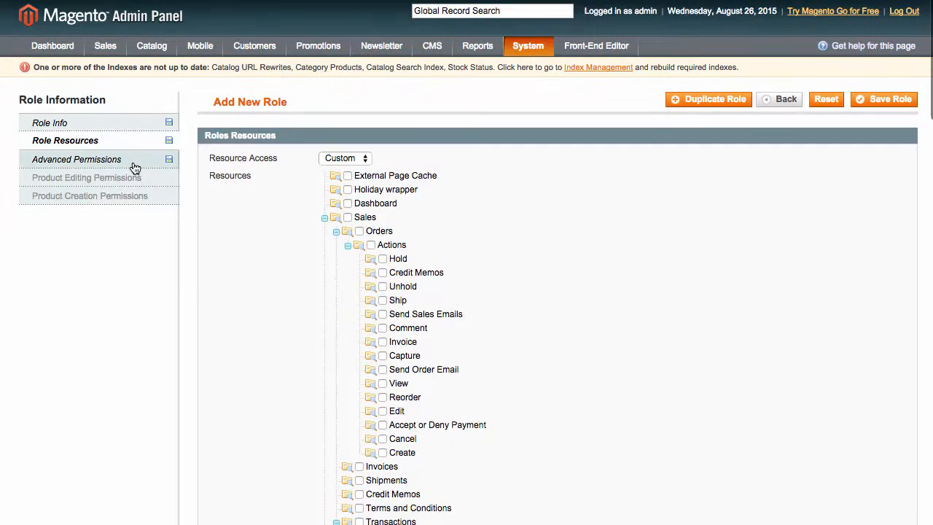
{"action": "left_click", "coordinate": [76, 159]}
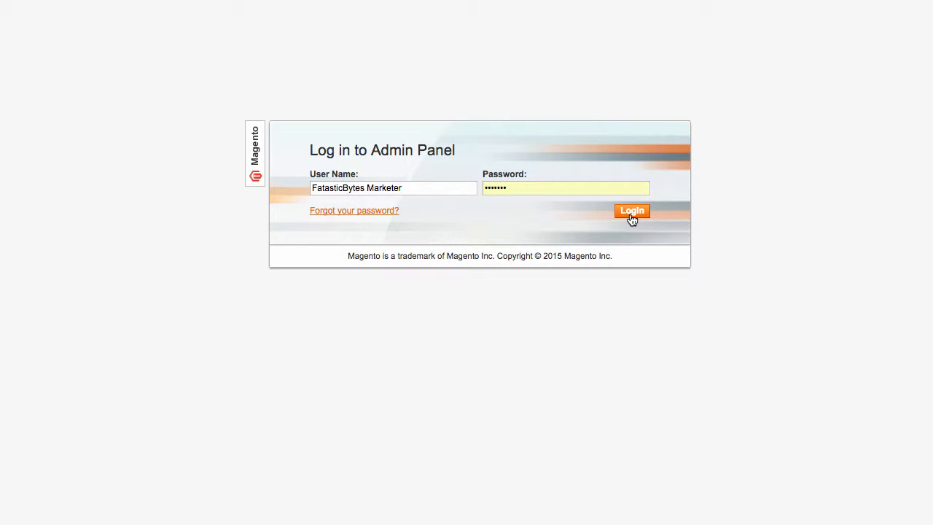
Step: Sign in as the marketer sub-admin and review the limited Catalog Price Rules access
{"action": "left_click", "coordinate": [632, 210]}
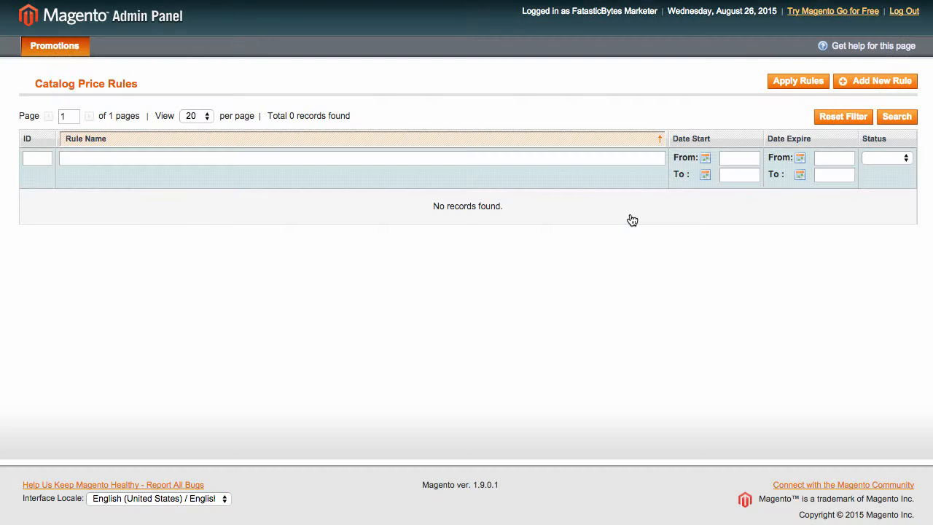
{"action": "left_click", "coordinate": [54, 46]}
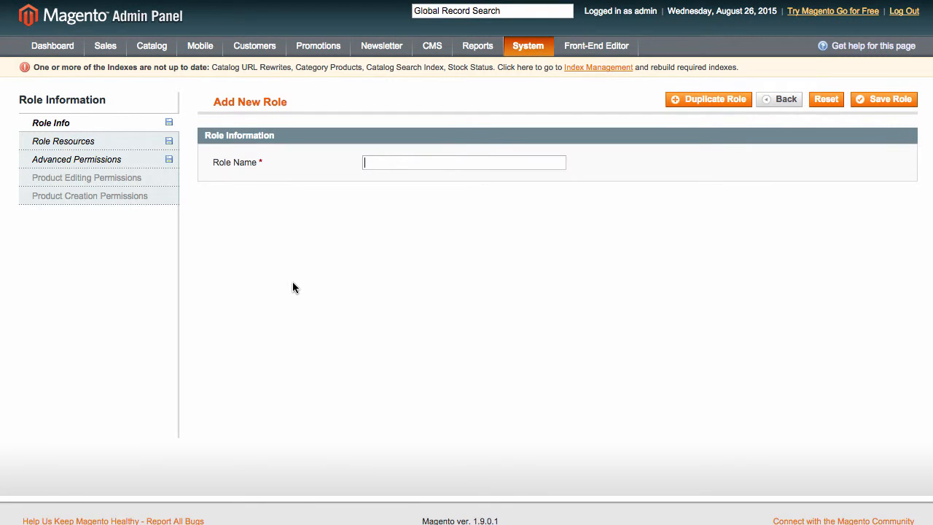
Step: Name the new role 'local a' and grant it access to all resources
{"action": "type", "text": "local a"}
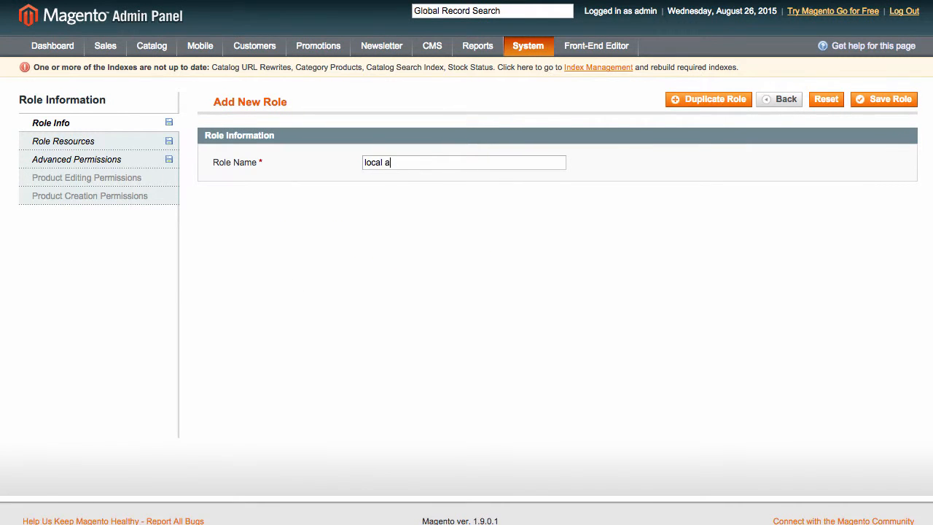
{"action": "left_click", "coordinate": [64, 140]}
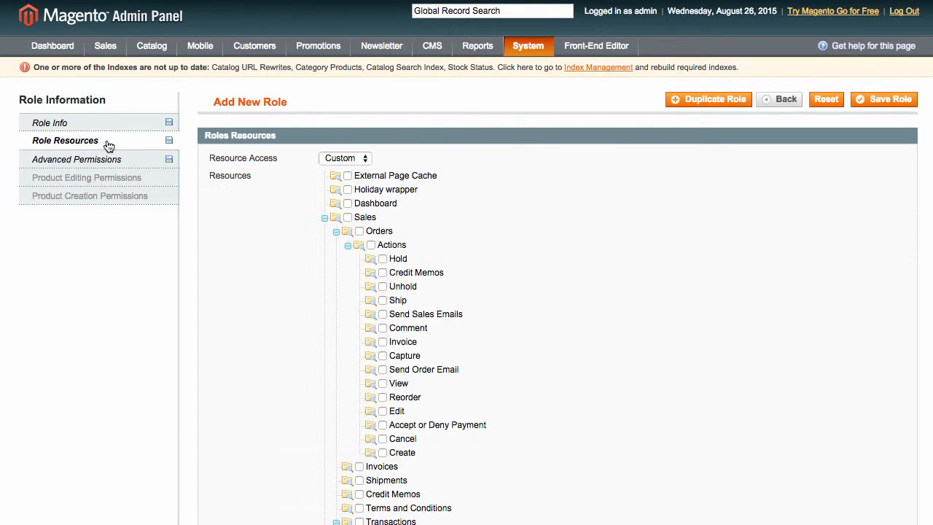
{"action": "left_click", "coordinate": [344, 157]}
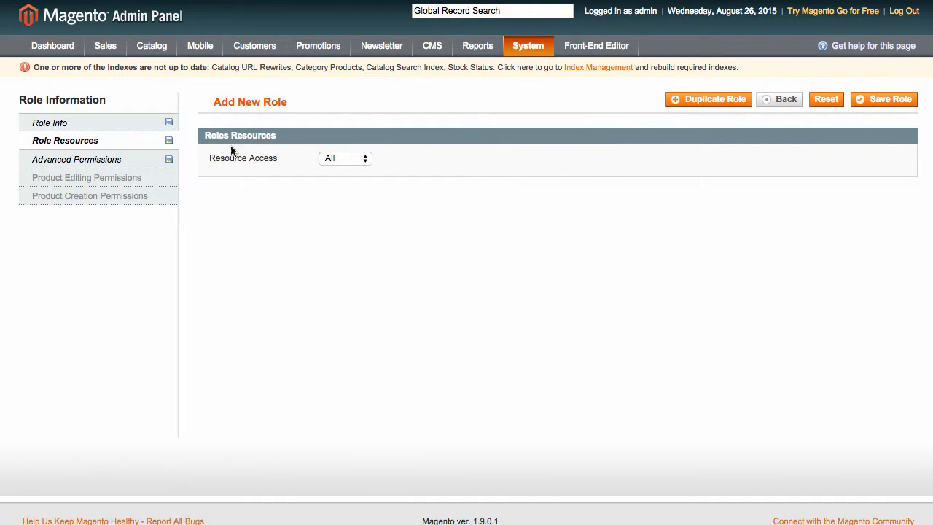
Step: Limit the role by Store View/Category and fill the French Admin sign-in credentials
{"action": "left_click", "coordinate": [76, 159]}
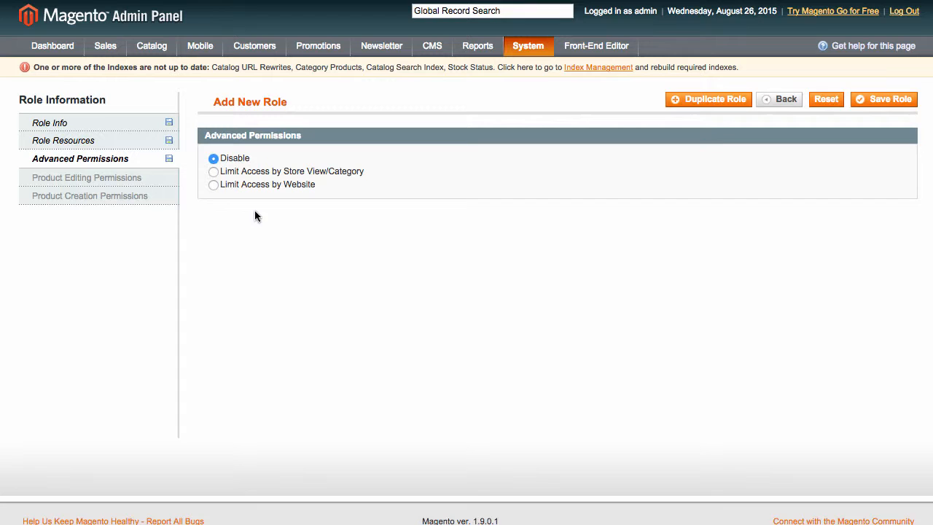
{"action": "left_click", "coordinate": [213, 172]}
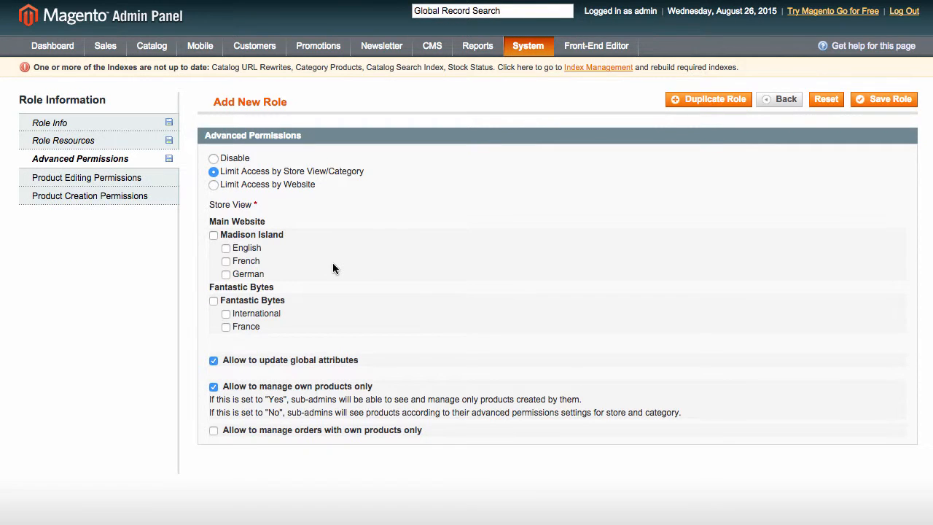
{"action": "left_click", "coordinate": [213, 300]}
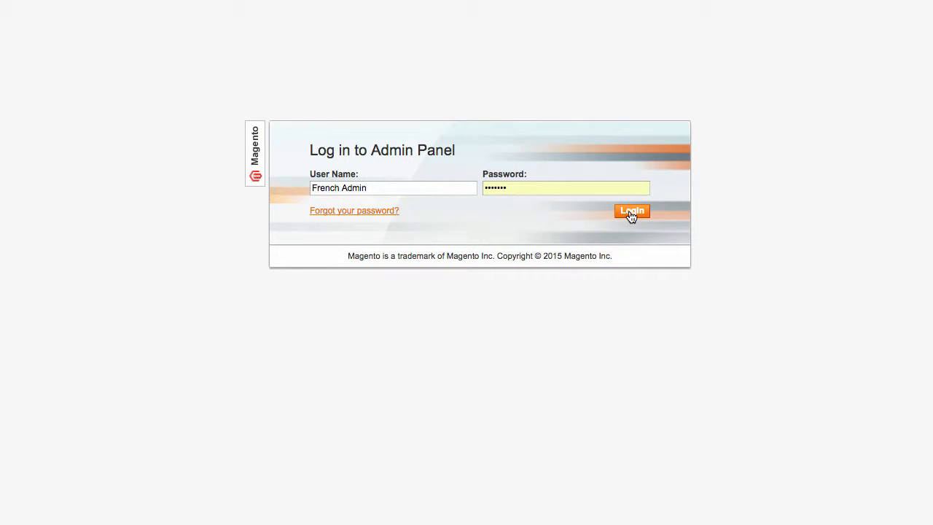
Step: Sign in as French Admin, confirm the France-only dashboard, and reach Advanced Permissions configuration
{"action": "left_click", "coordinate": [631, 210]}
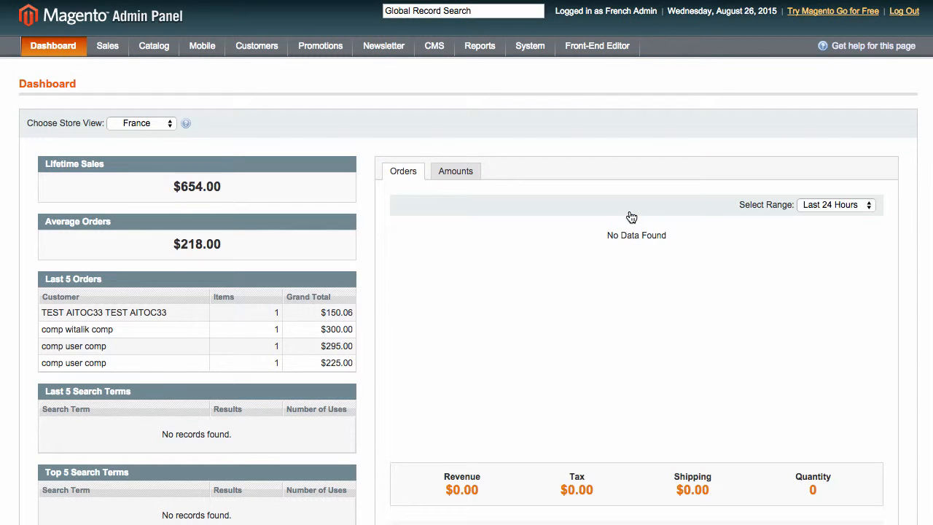
{"action": "left_click", "coordinate": [142, 123]}
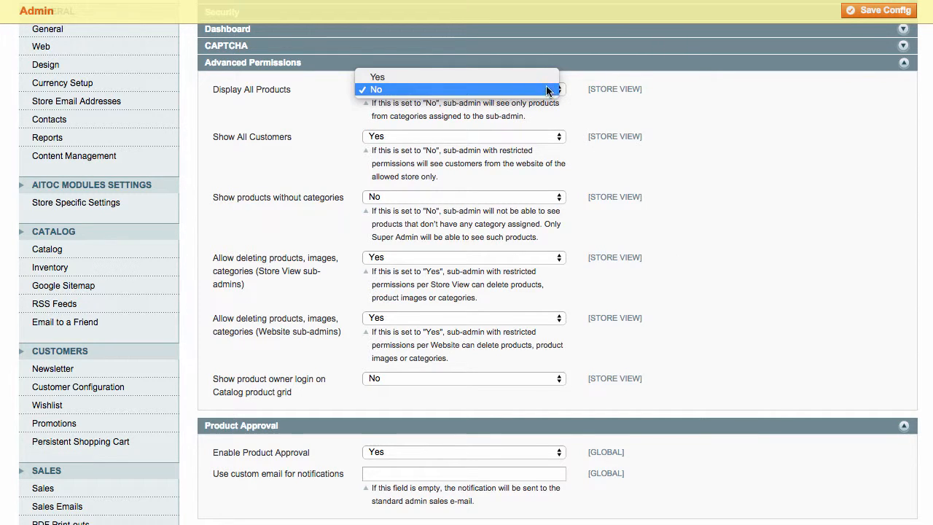
Step: Set Display All Products to Yes and review Product and Category Approval settings
{"action": "left_click", "coordinate": [378, 76]}
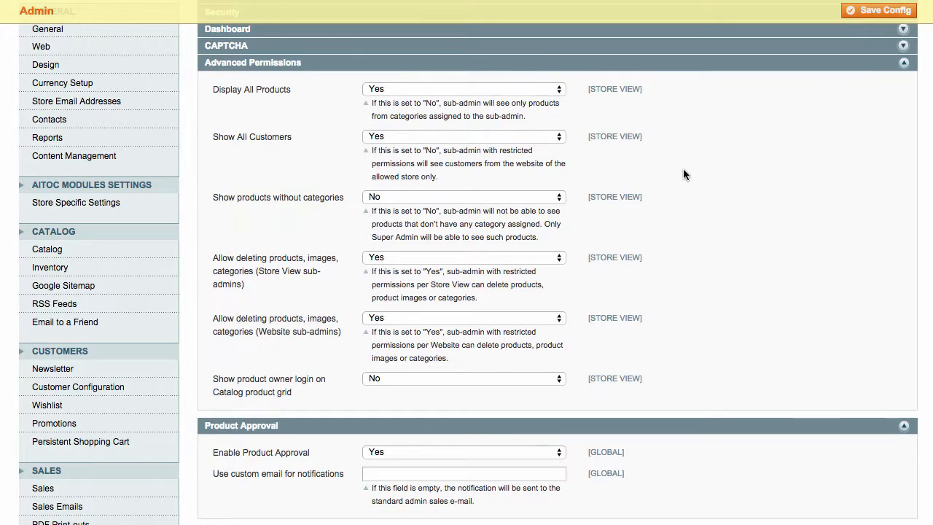
{"action": "scroll", "scroll_direction": "down", "scroll_amount": 3}
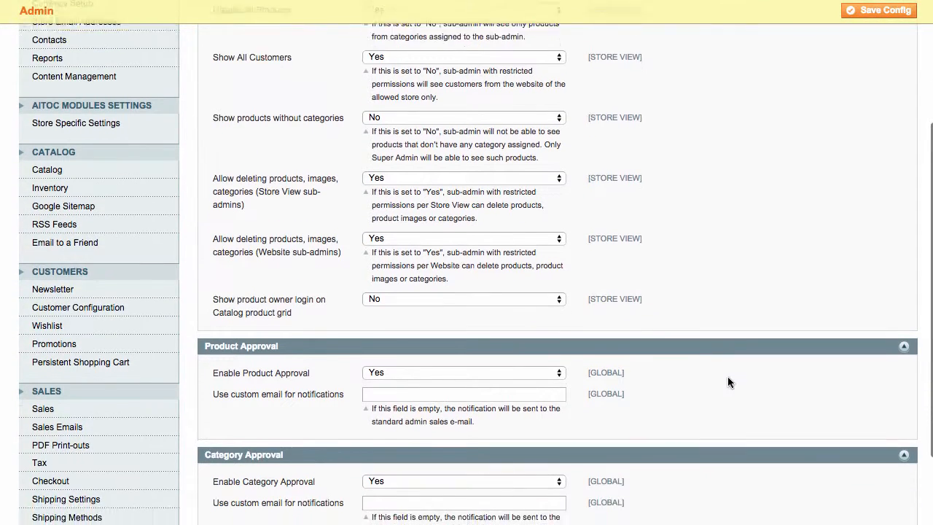
{"action": "scroll", "scroll_direction": "down", "scroll_amount": 3}
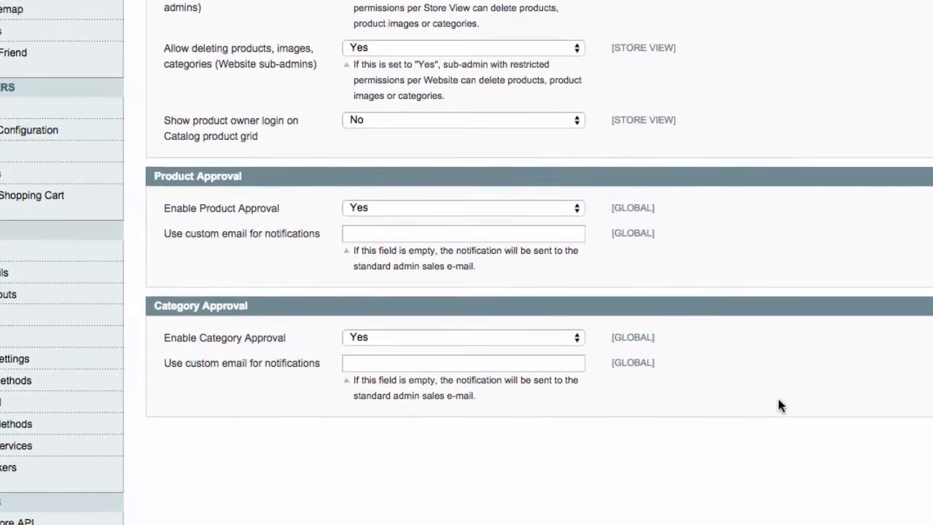